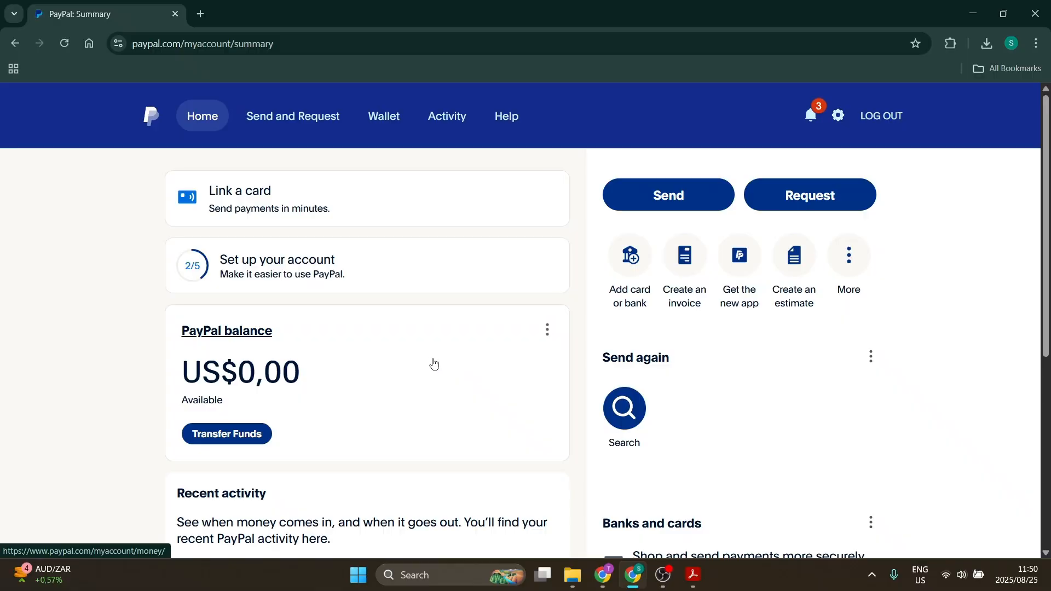
mouse_move(406, 276)
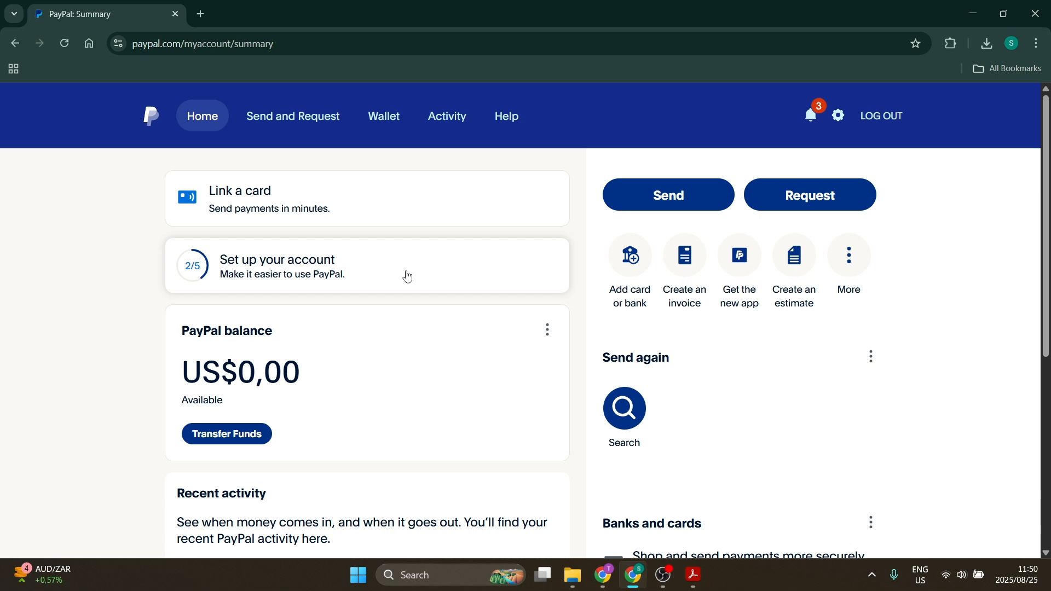
mouse_move(404, 305)
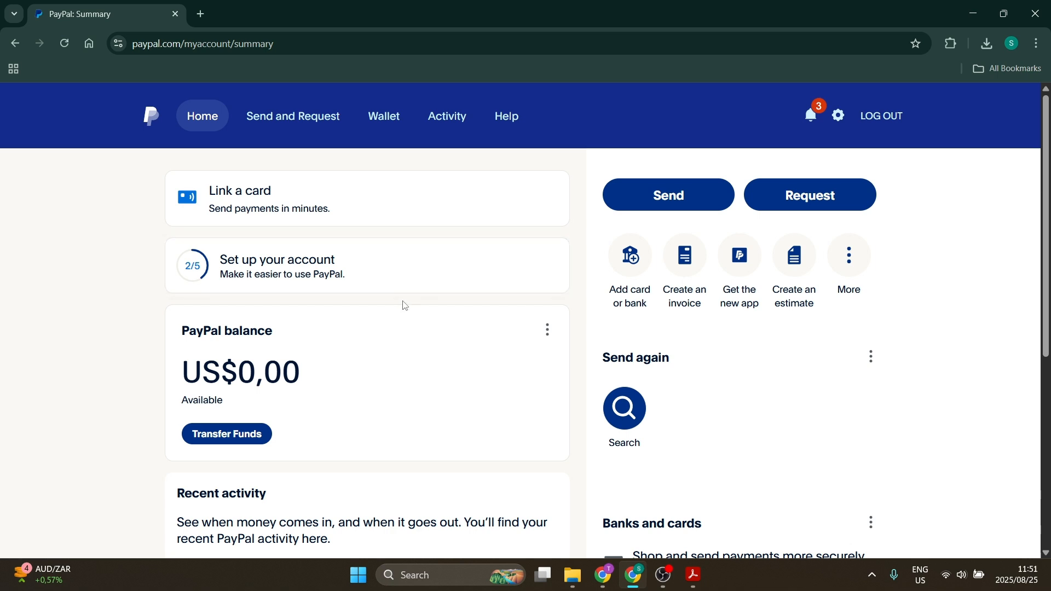
mouse_move(399, 269)
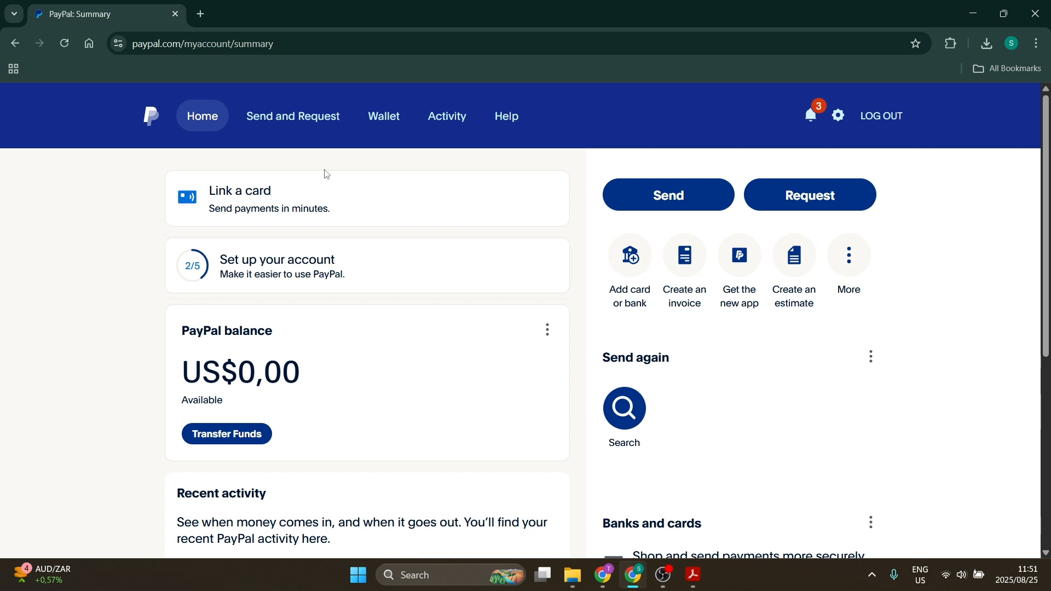
- Go to the Activity page, which shows no transactions in the last 90 days
click(446, 116)
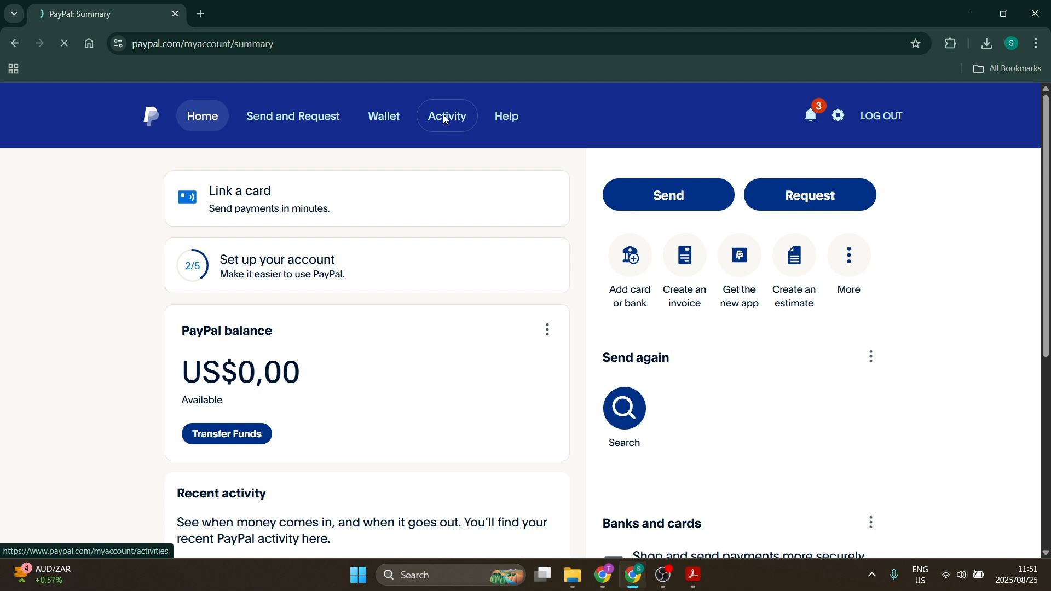
click(446, 115)
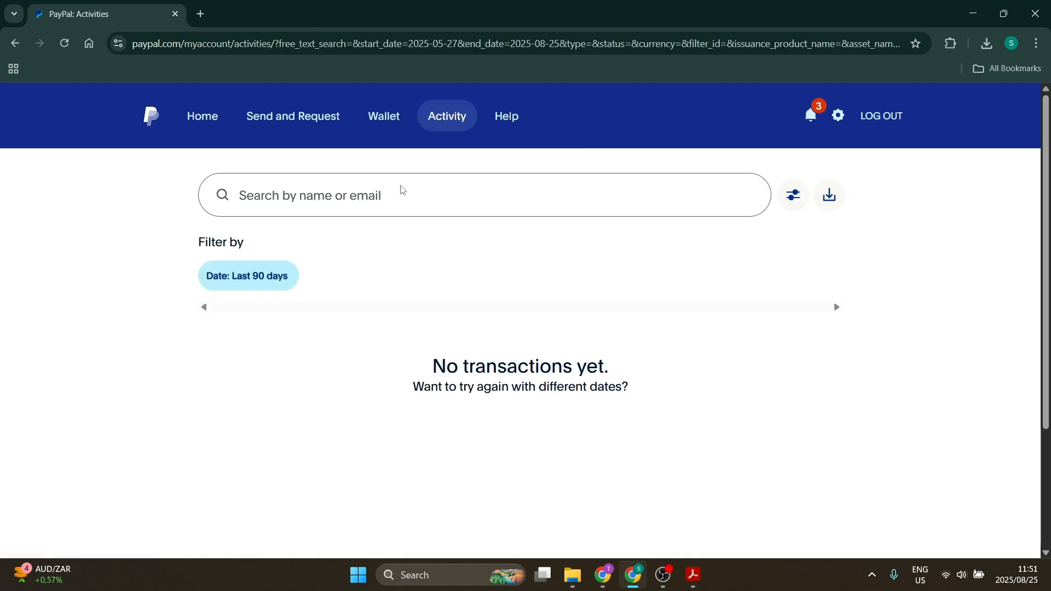
mouse_move(419, 211)
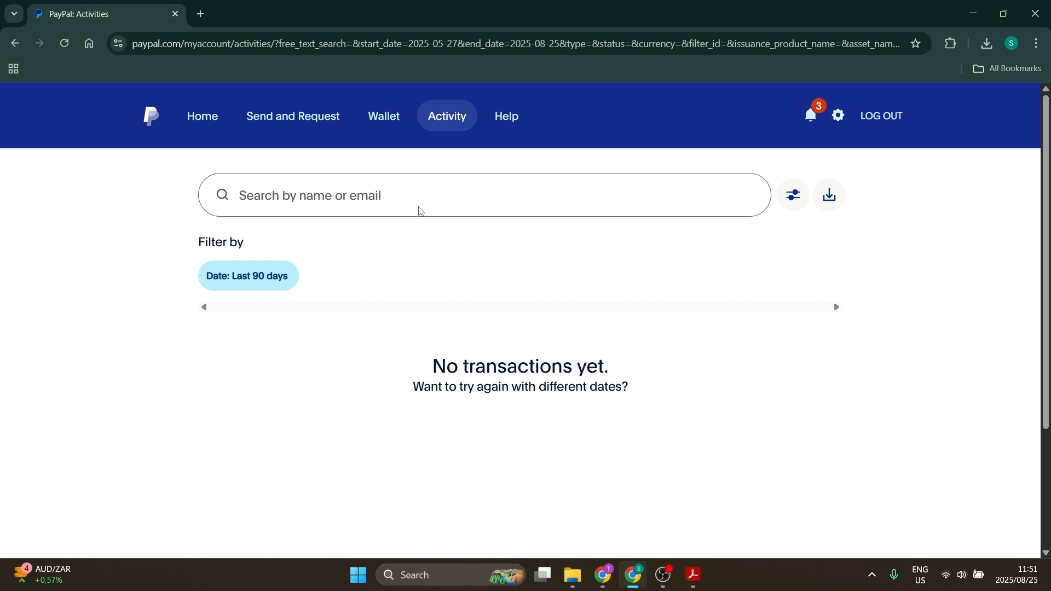
mouse_move(413, 317)
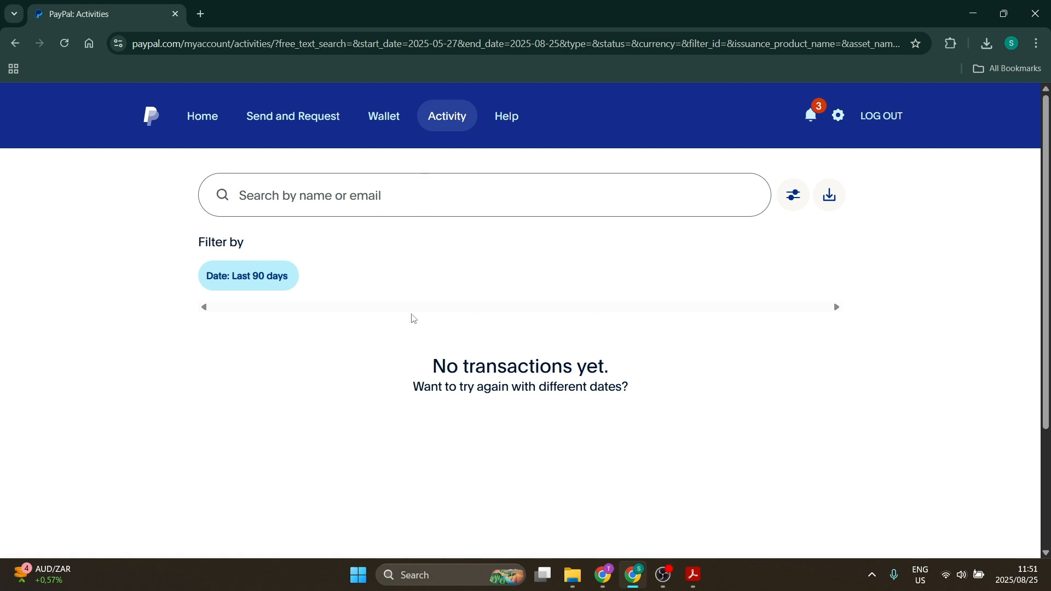
mouse_move(348, 191)
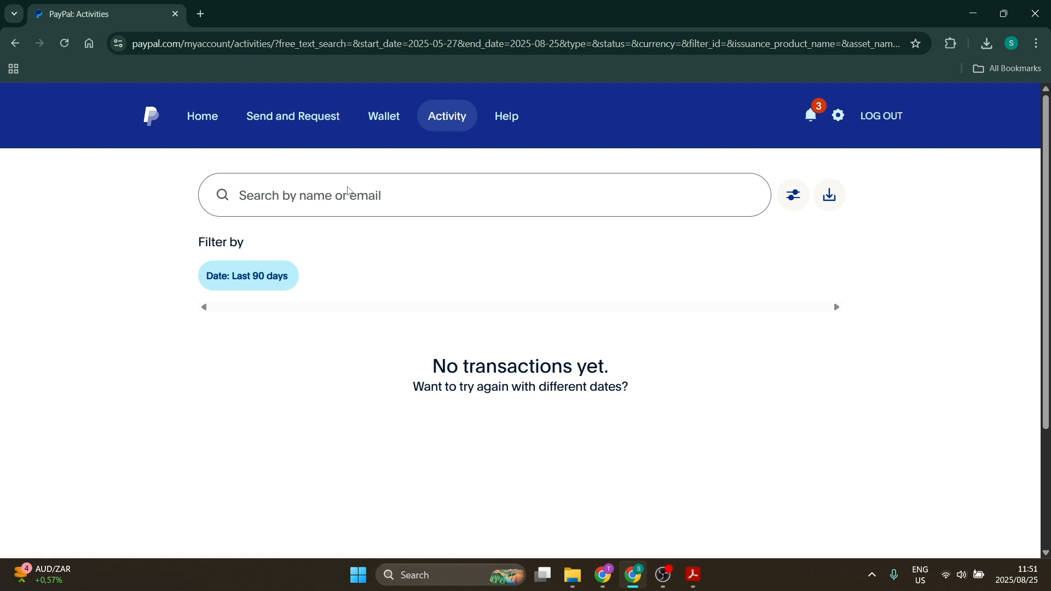
mouse_move(409, 400)
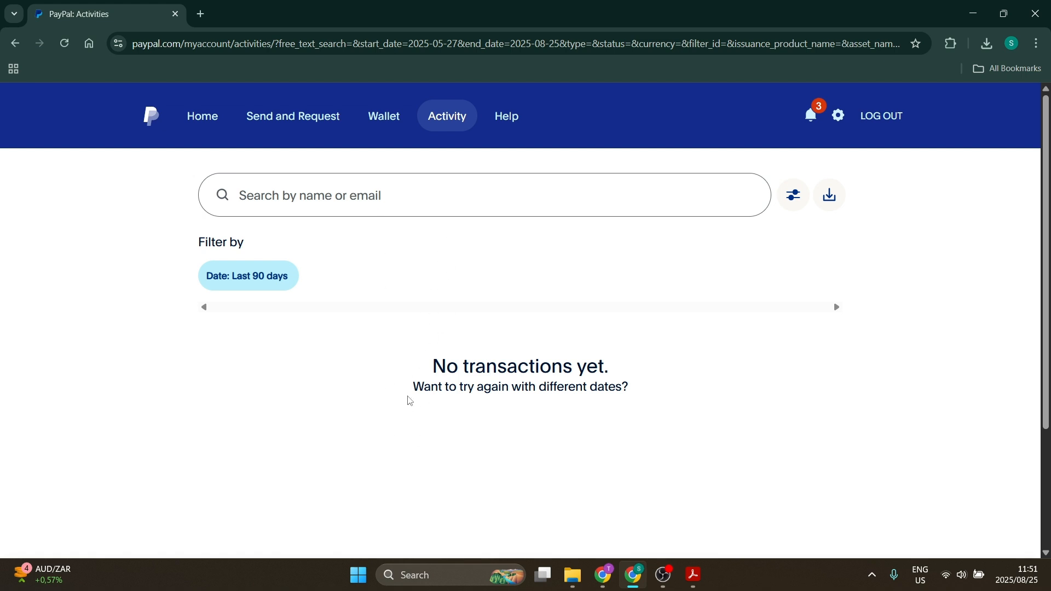
mouse_move(456, 319)
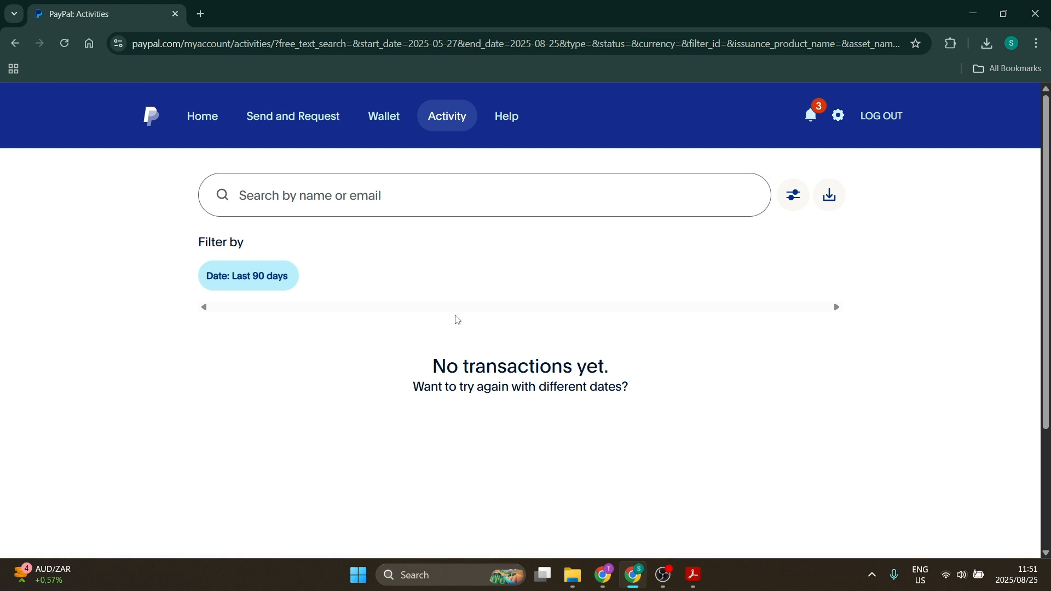
- Open activity filters and review Date, Transaction Type and Status choices, keeping last 90 days
click(792, 195)
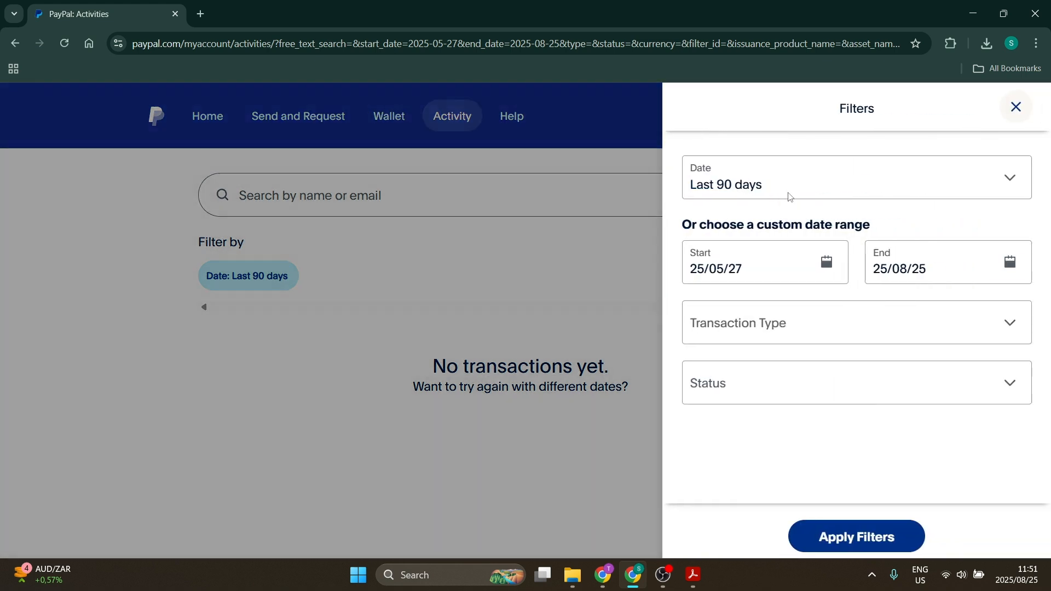
click(855, 177)
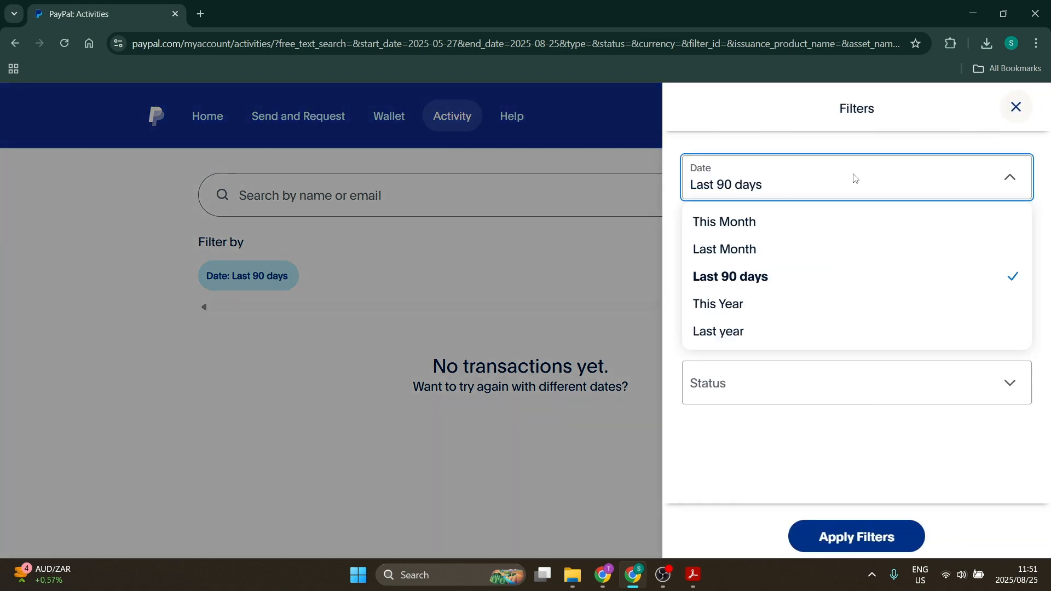
mouse_move(841, 248)
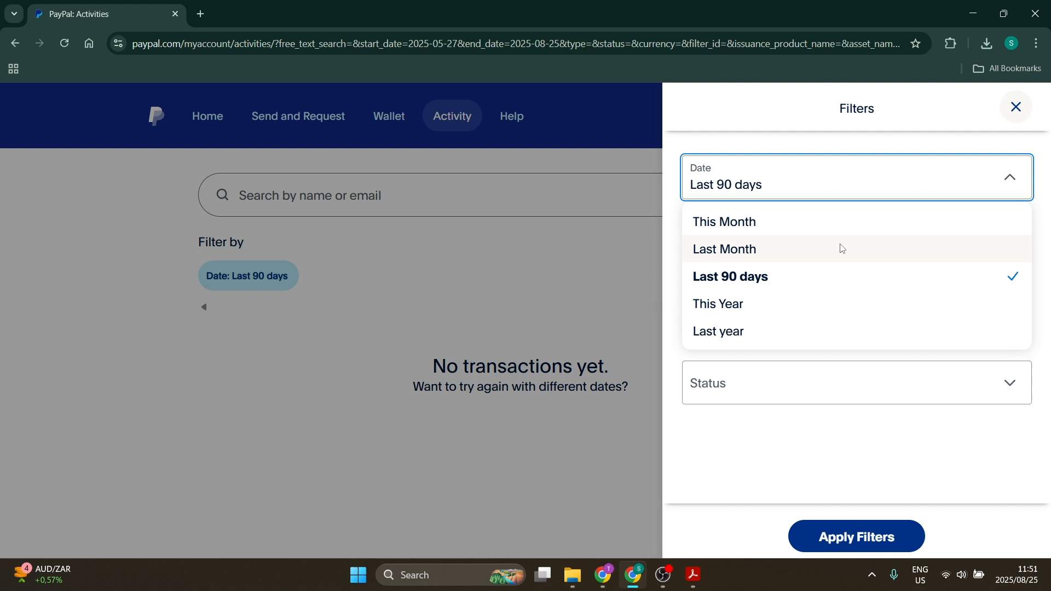
mouse_move(809, 395)
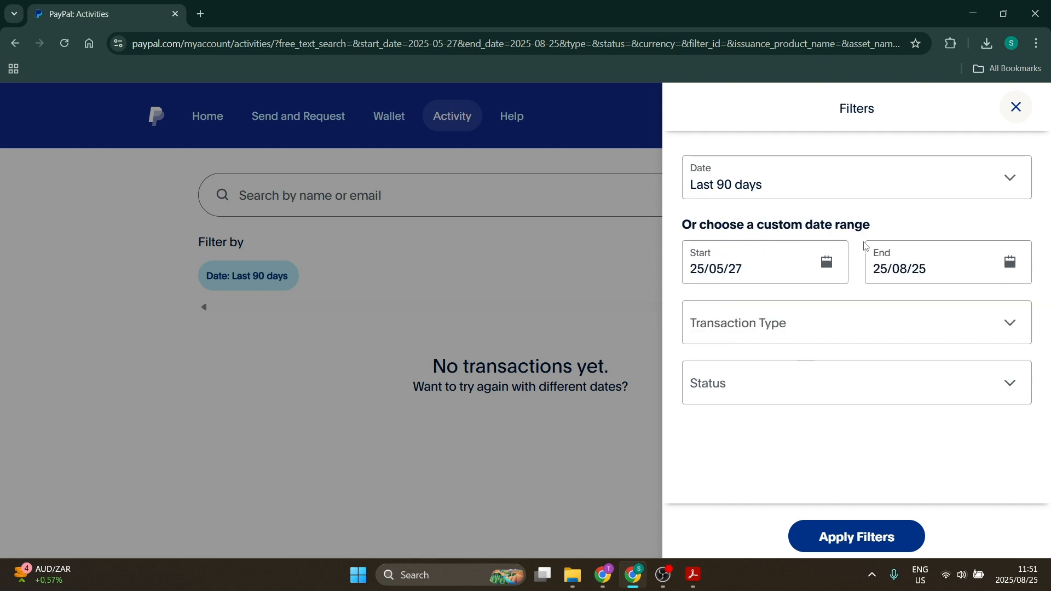
click(857, 322)
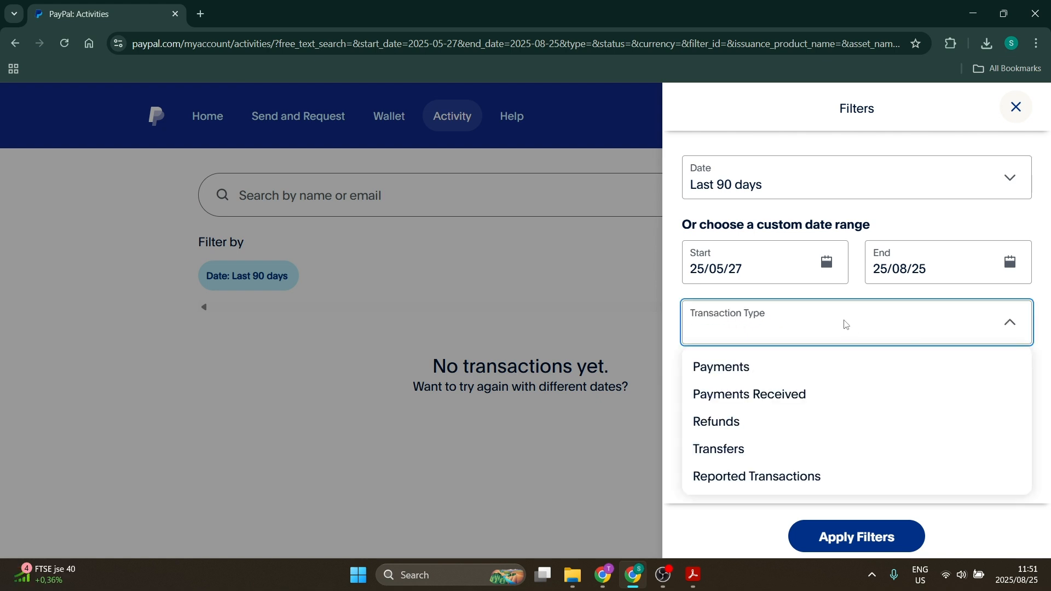
click(851, 382)
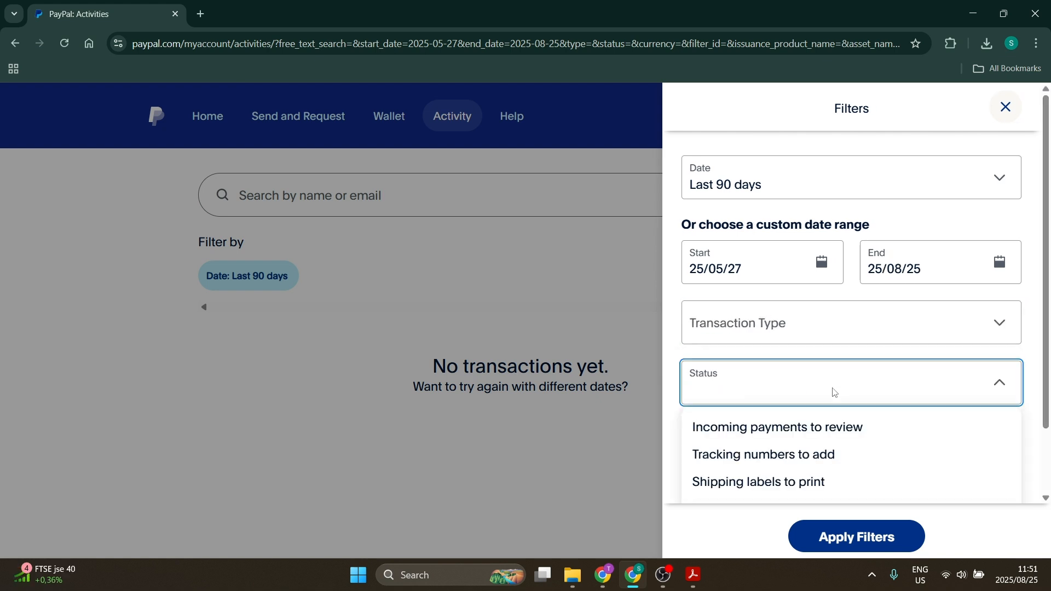
click(851, 382)
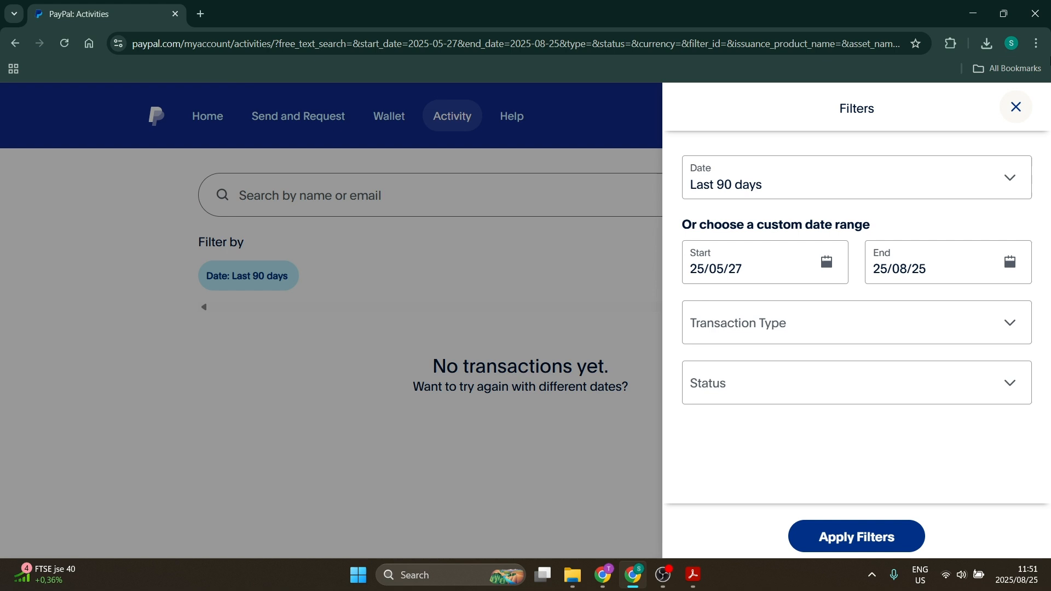
- Close the filters and bring up the detailed statement download options
click(1015, 106)
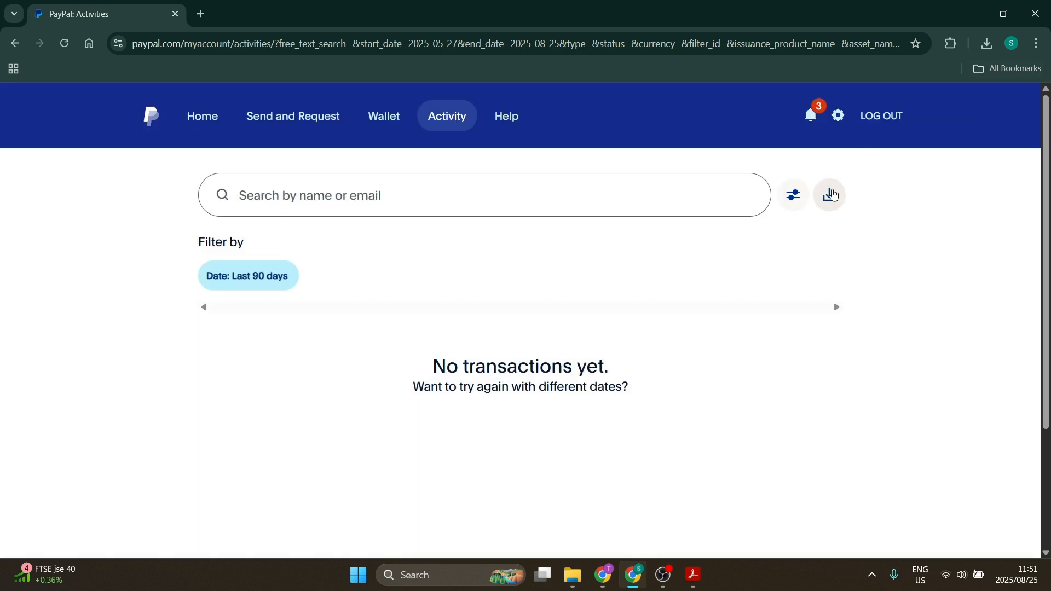
click(830, 195)
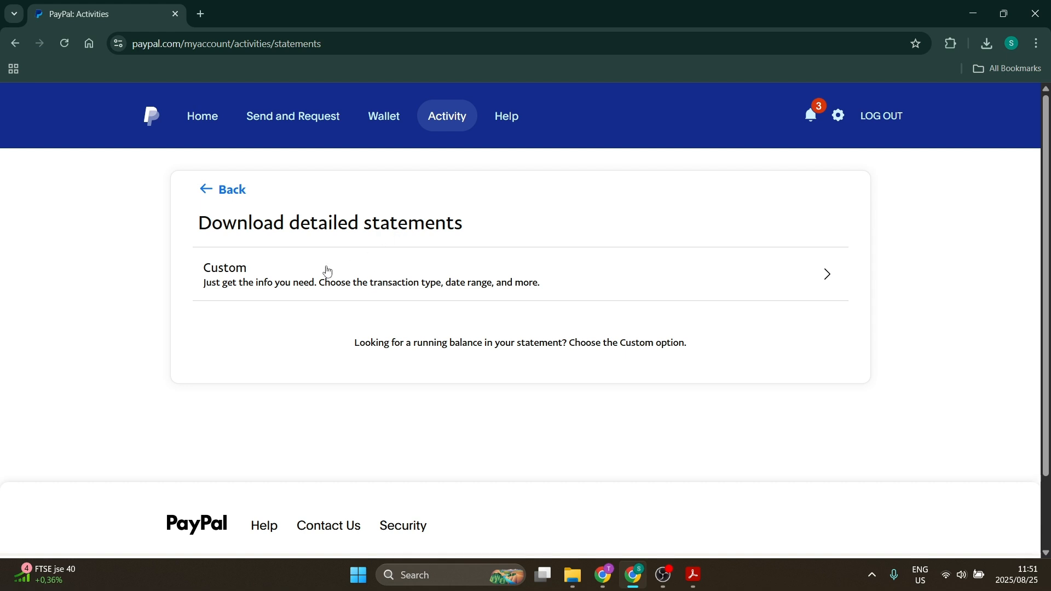
mouse_move(235, 293)
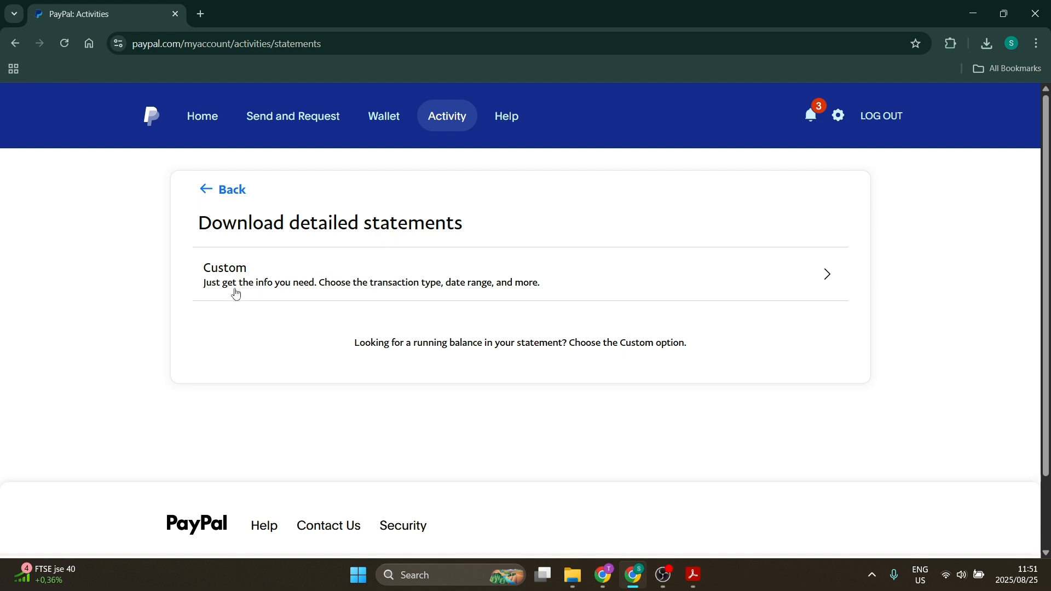
mouse_move(411, 288)
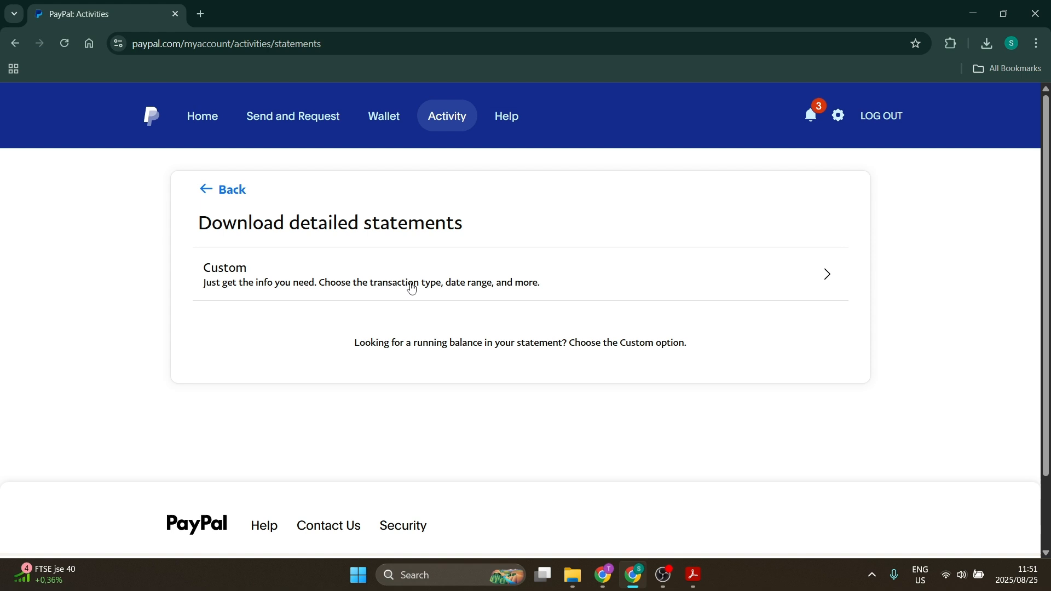
mouse_move(588, 297)
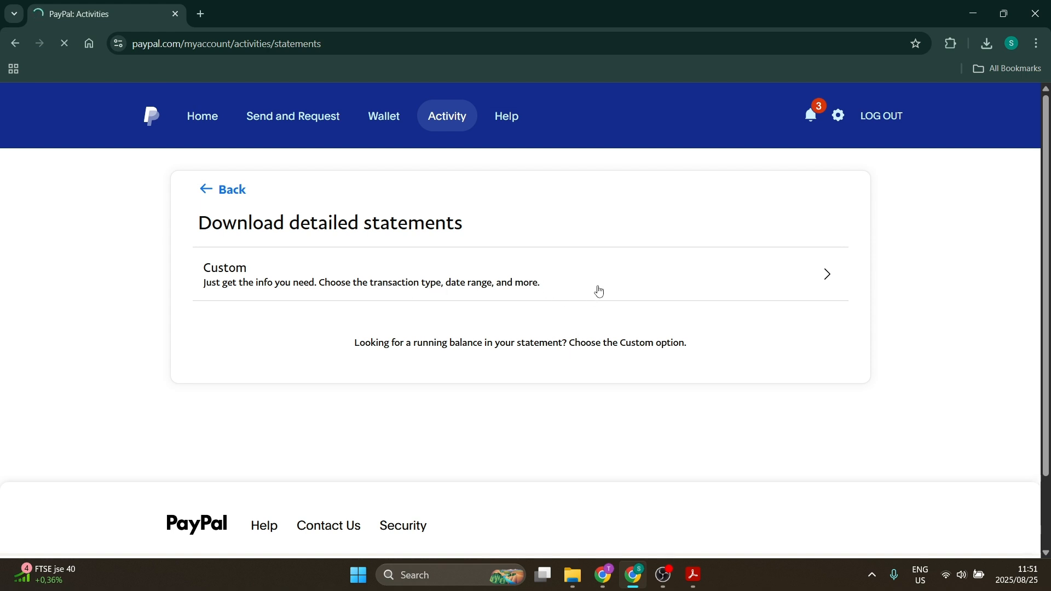
- Choose a custom statement and browse the Payments reports, including Balance report and Statements
click(596, 274)
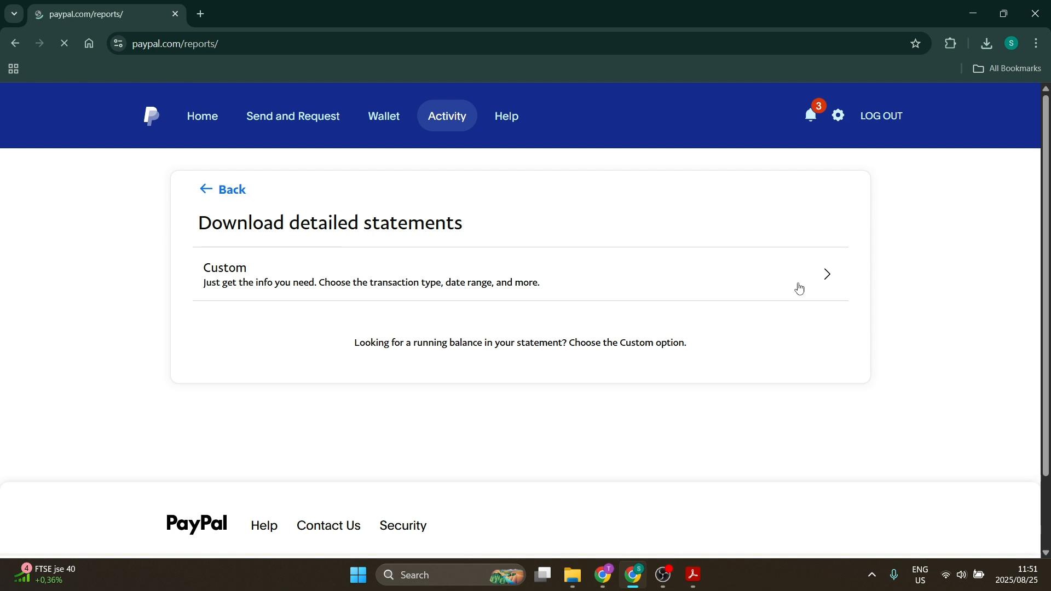
click(231, 189)
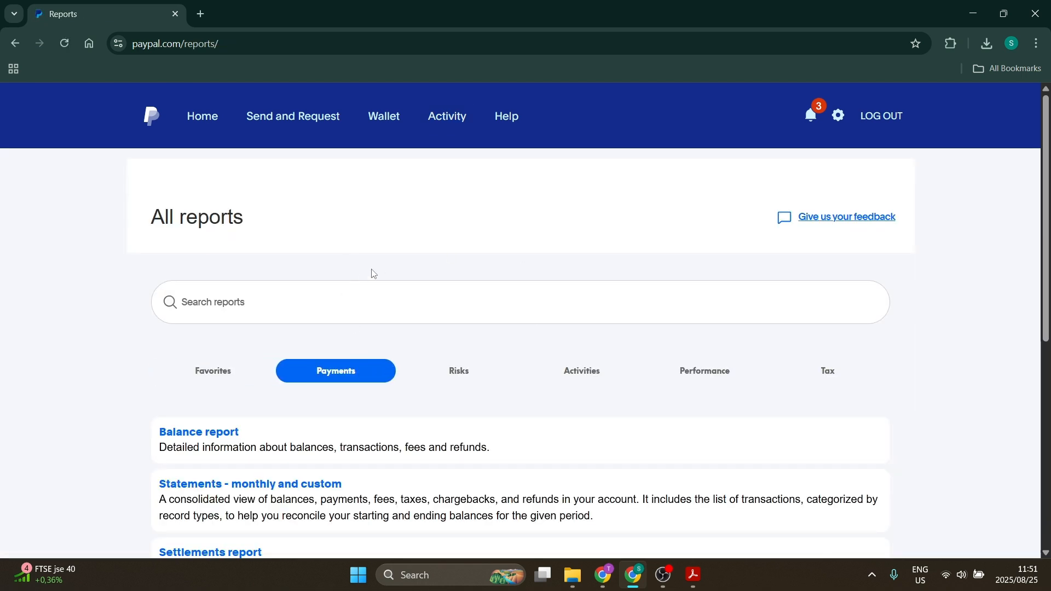
click(212, 370)
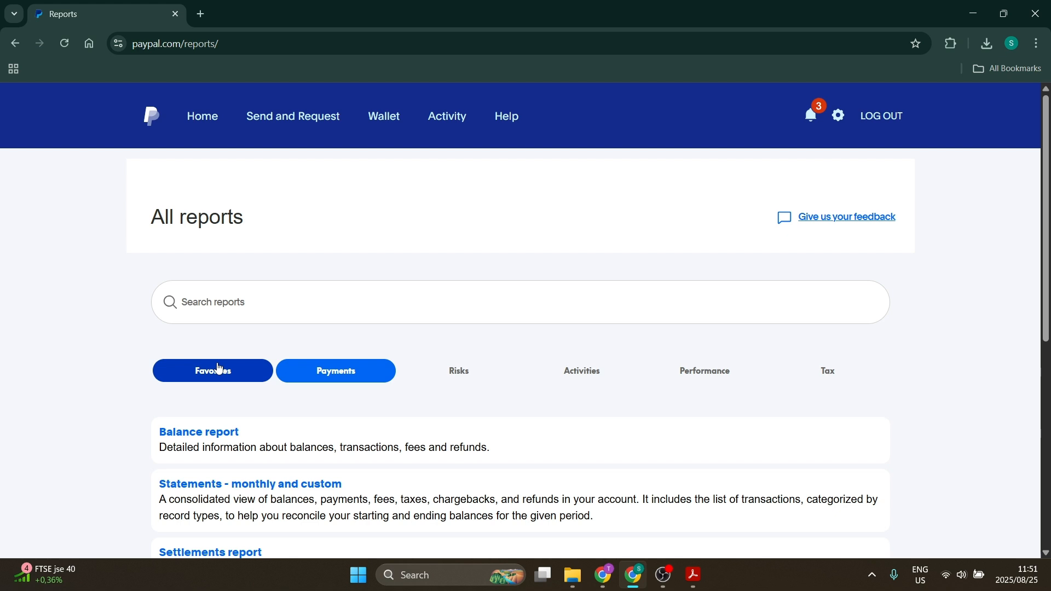
click(459, 371)
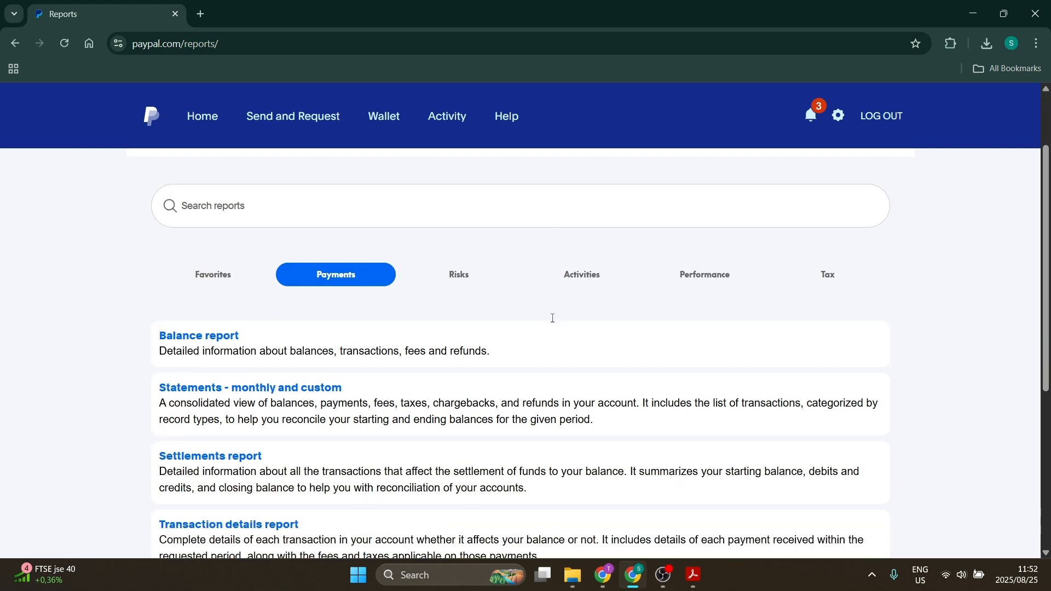
scroll(down, 3)
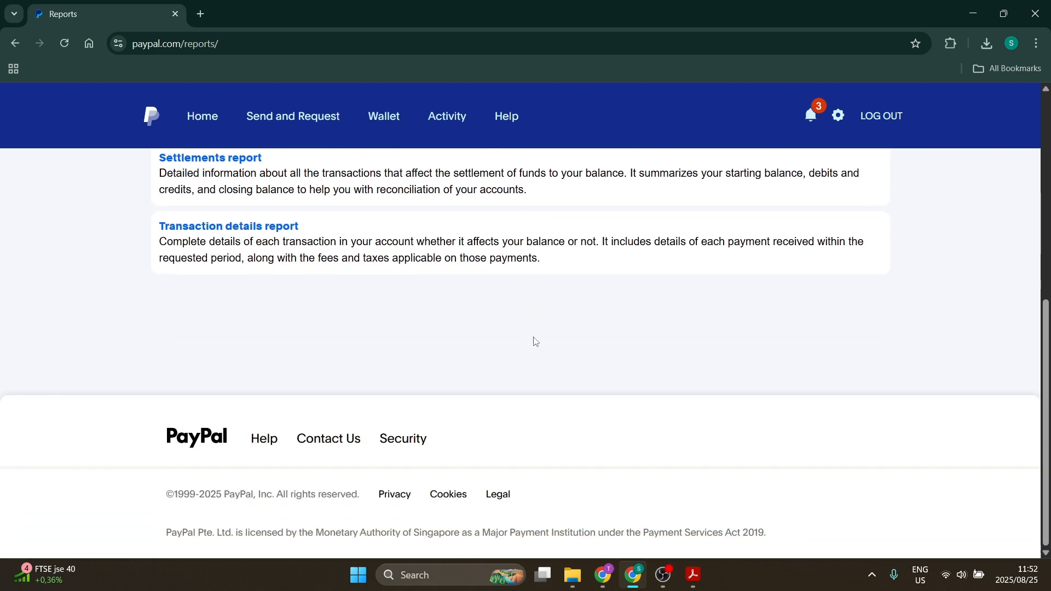
scroll(up, 3)
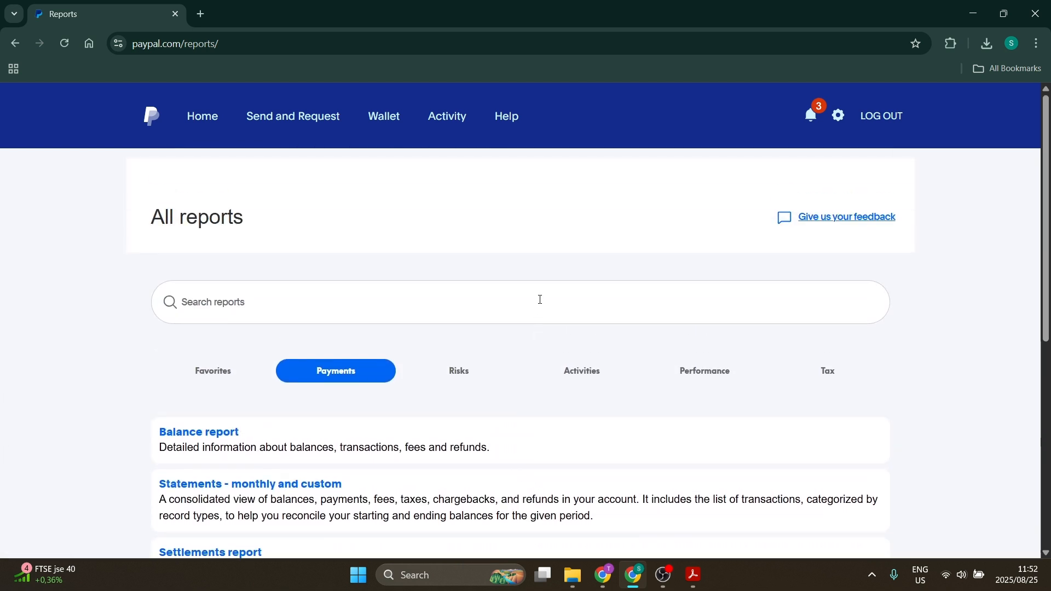